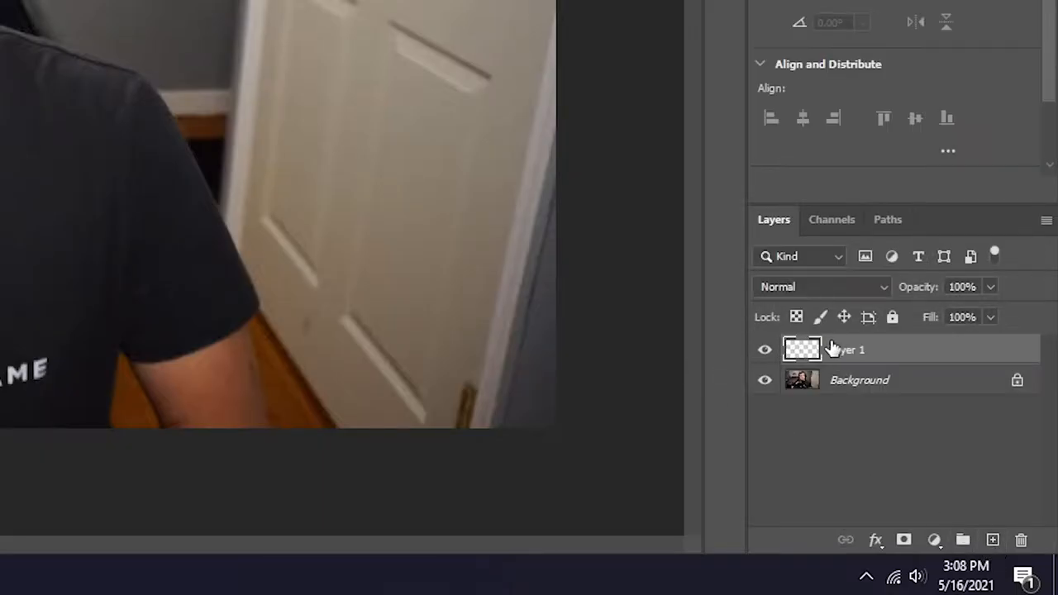
On the empty Layer 1, drag a white rounded rectangle over the face area of the webcam photo.
left_click(15, 320)
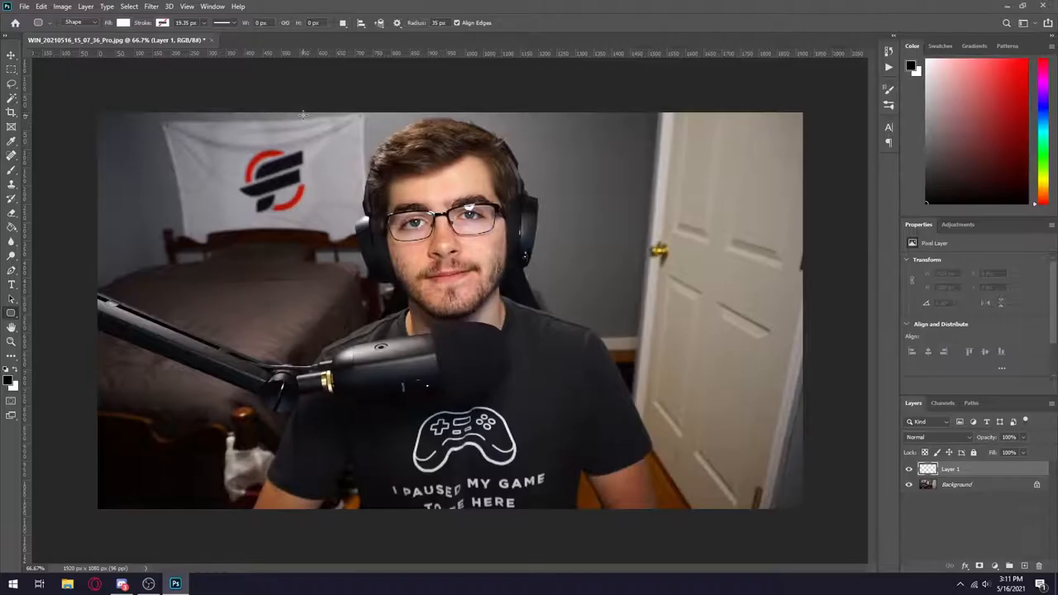
left_click_drag(304, 112, 570, 345)
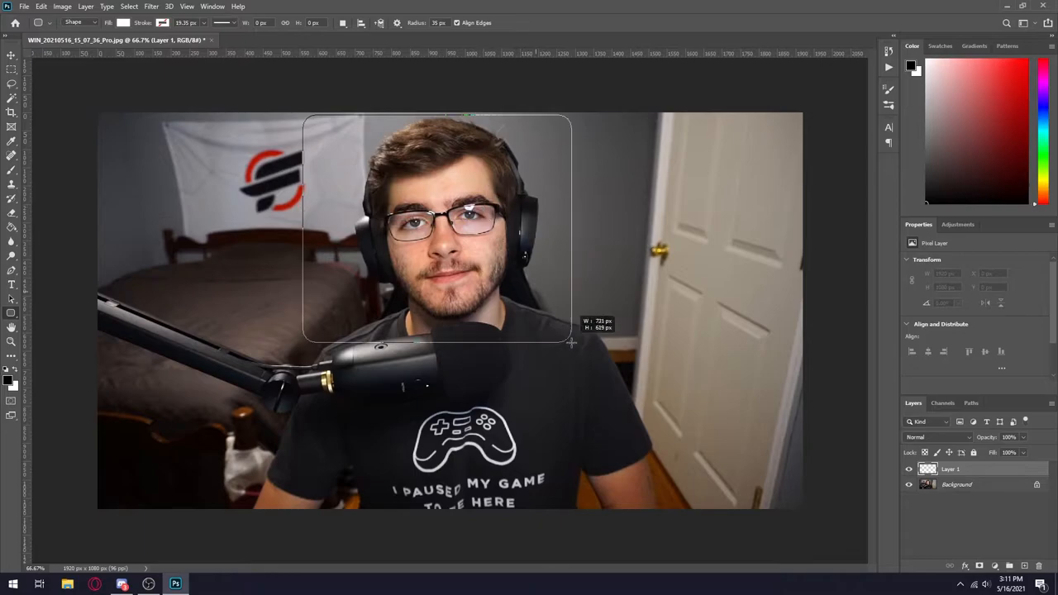
left_click_drag(570, 341, 599, 446)
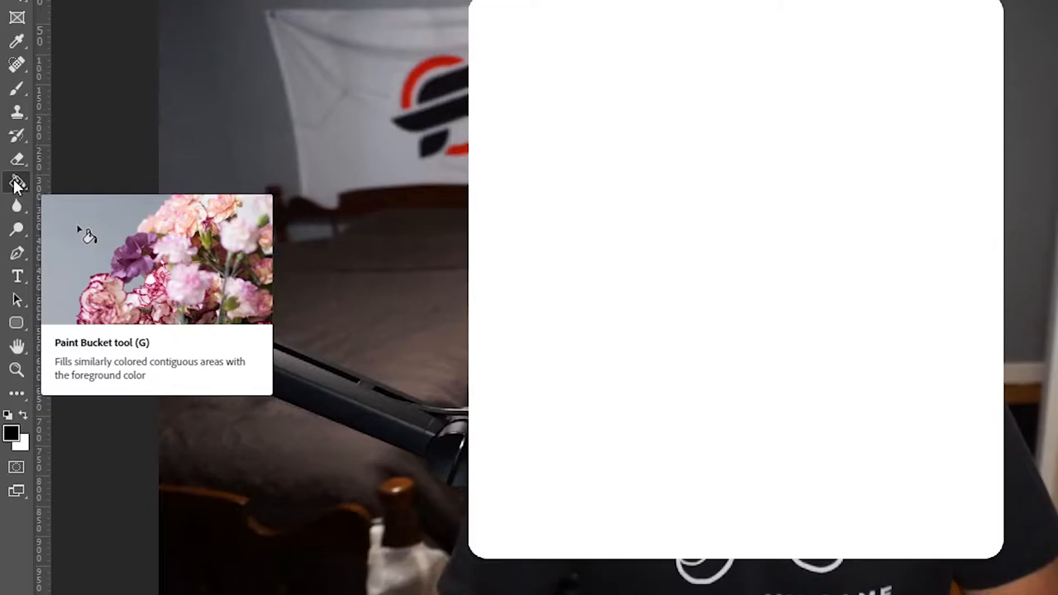
mouse_move(8, 416)
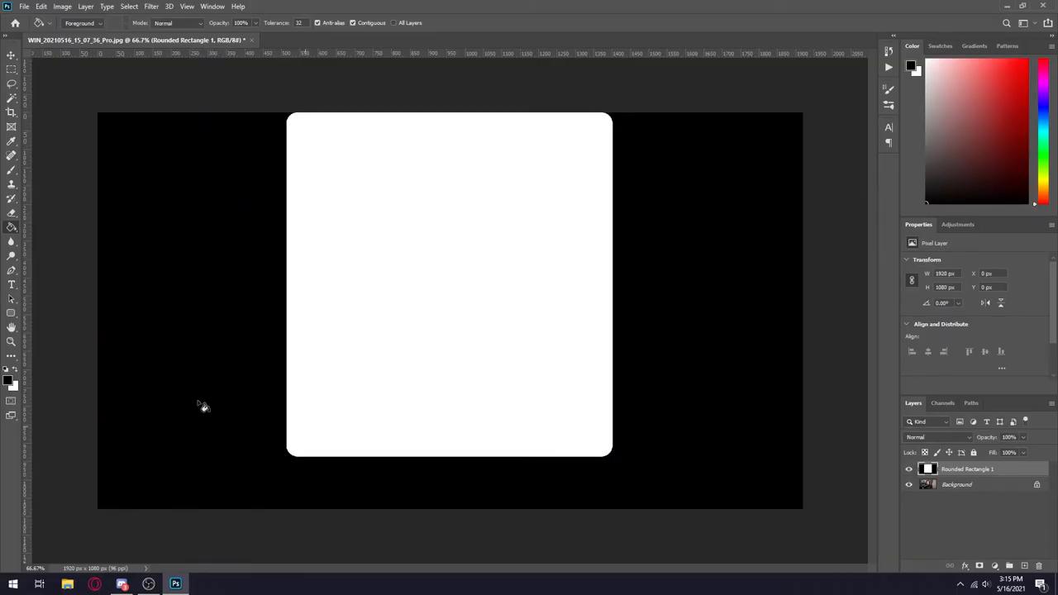
Save the black-and-white rounded-rectangle mask as a JPEG, accepting the quality settings.
left_click(23, 7)
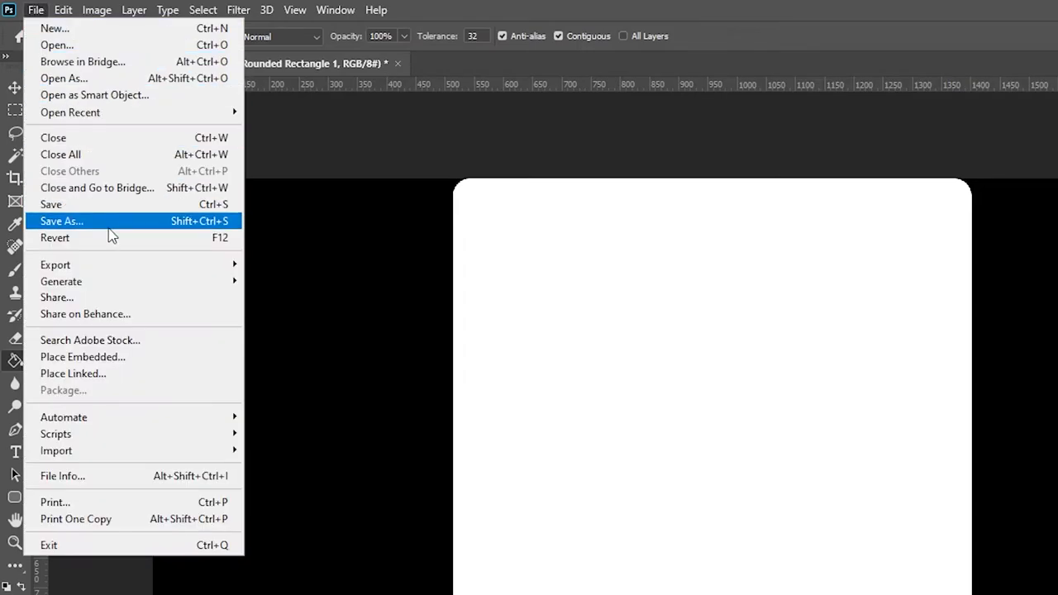
left_click(61, 221)
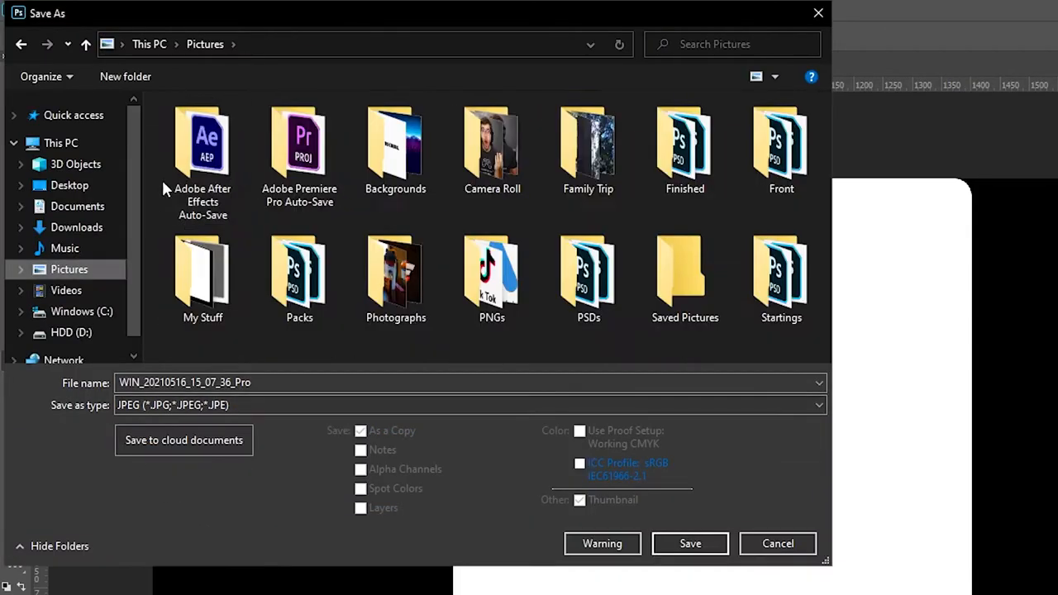
left_click(691, 542)
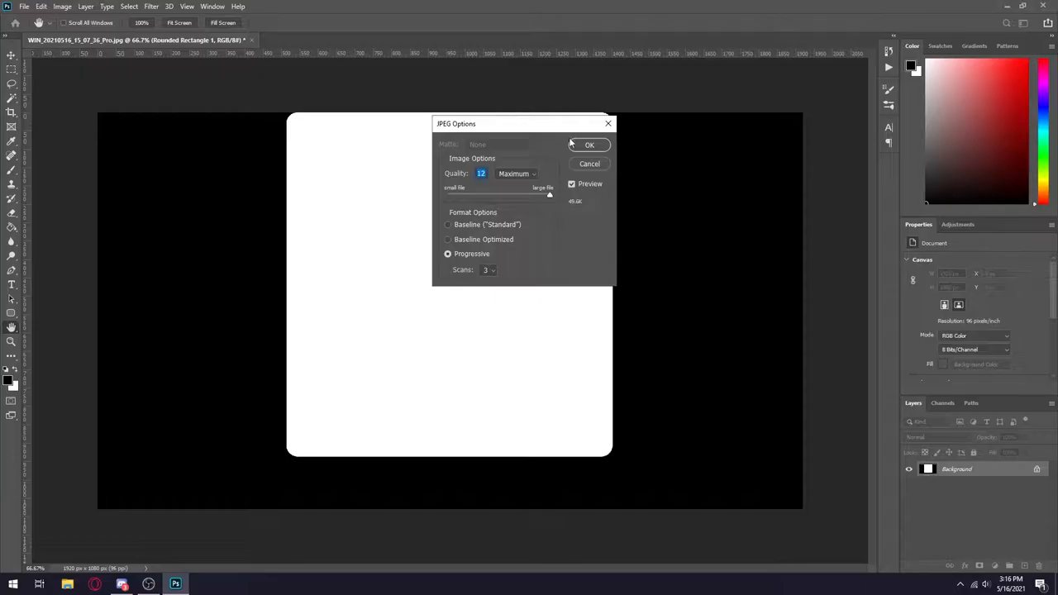
left_click(588, 145)
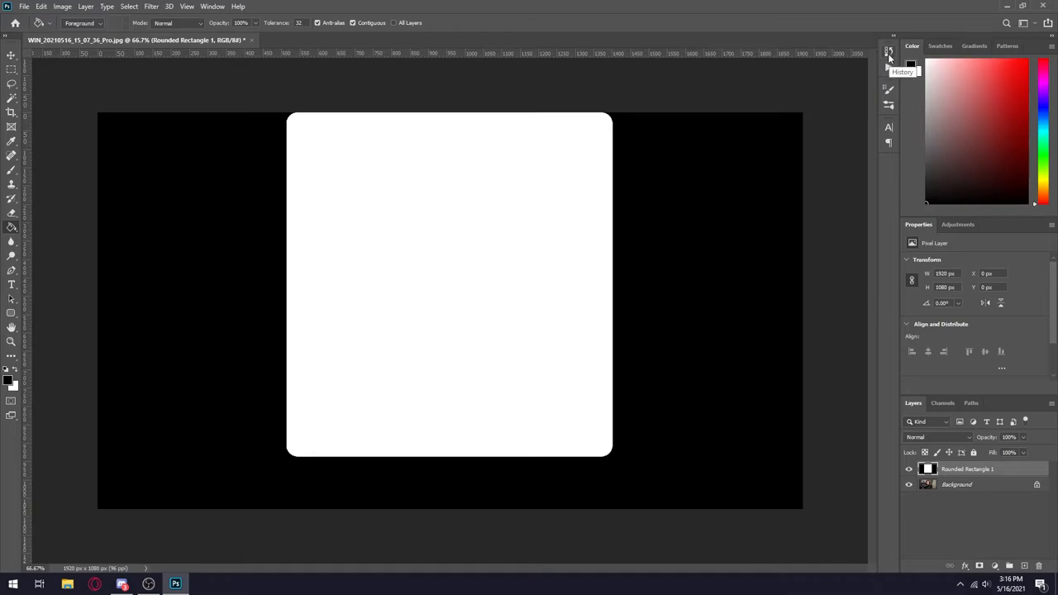
Give the rectangle a black Color Overlay and remove the photo Background layer.
left_click(889, 51)
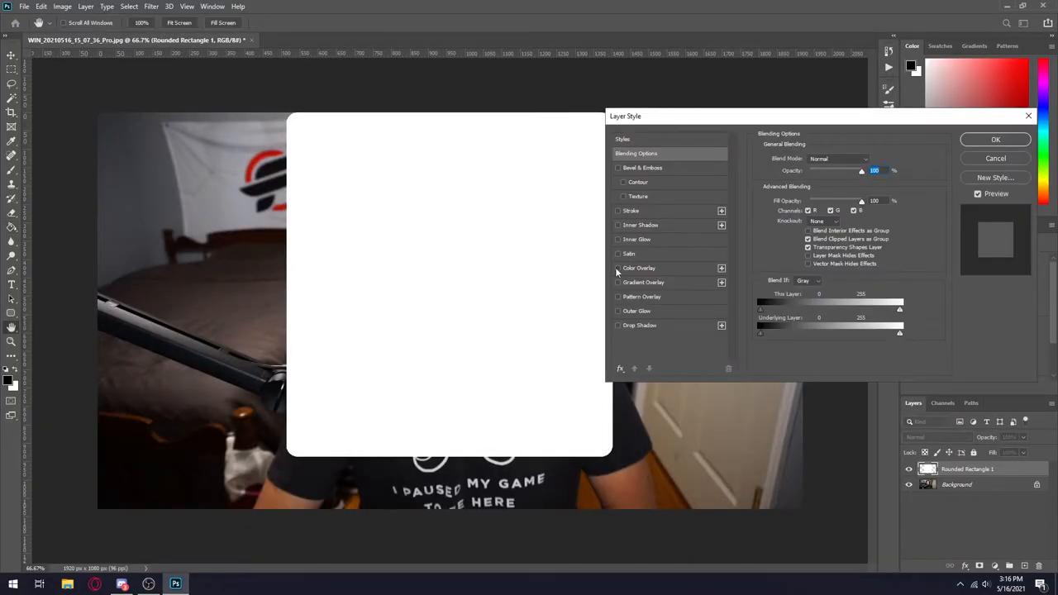
left_click(618, 268)
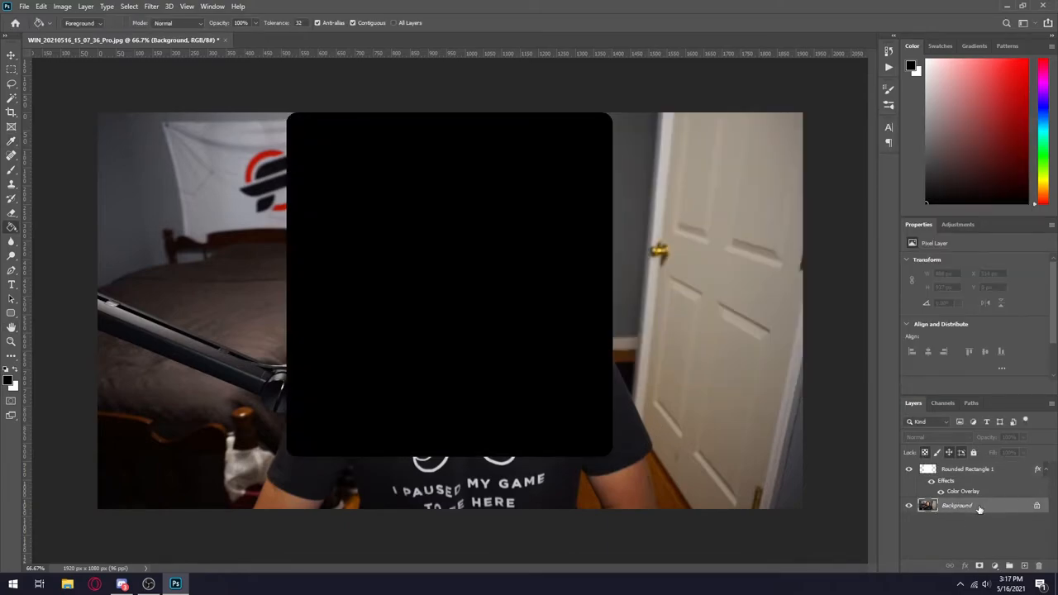
right_click(955, 505)
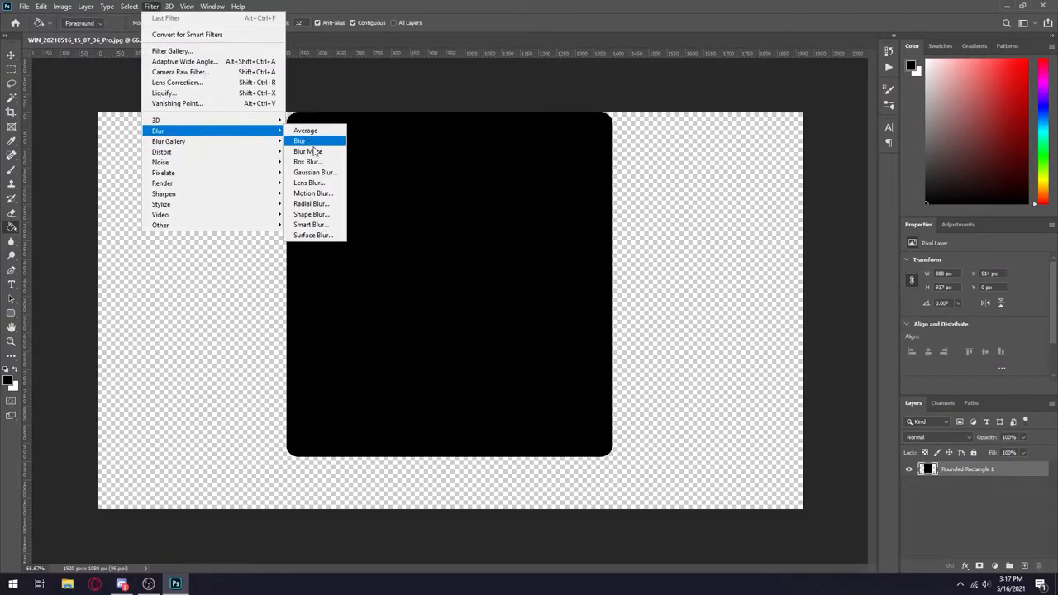
Apply a Gaussian Blur of radius 8 pixels to the black rounded rectangle.
left_click(314, 172)
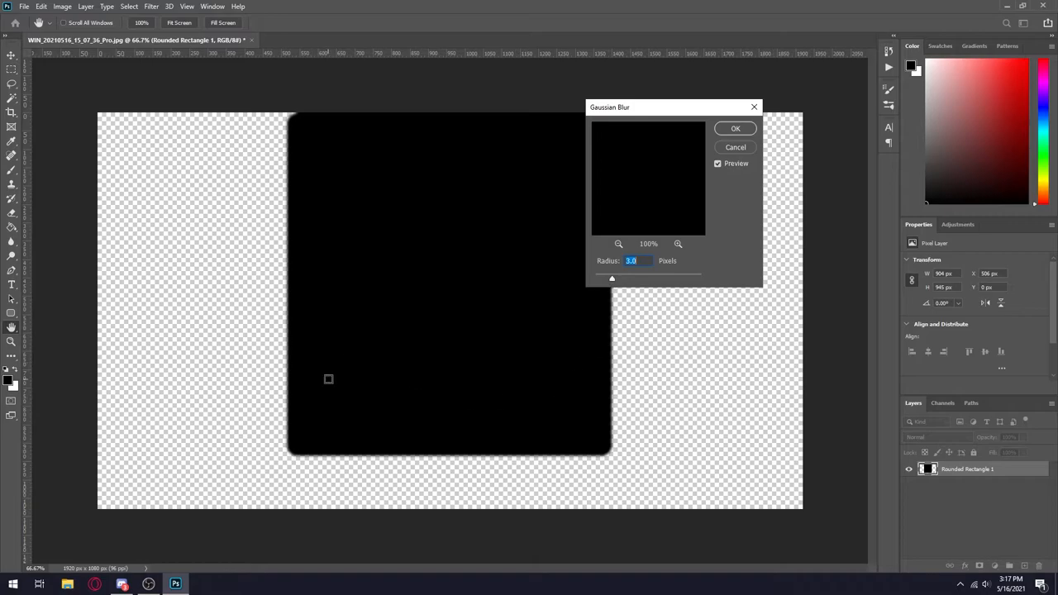
left_click_drag(611, 278, 631, 278)
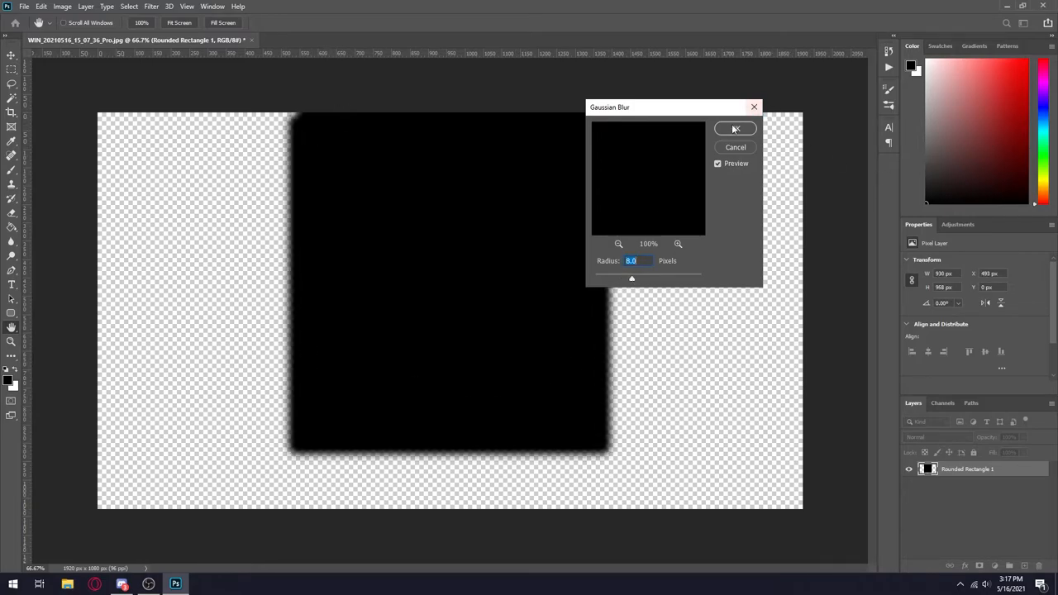
left_click(23, 7)
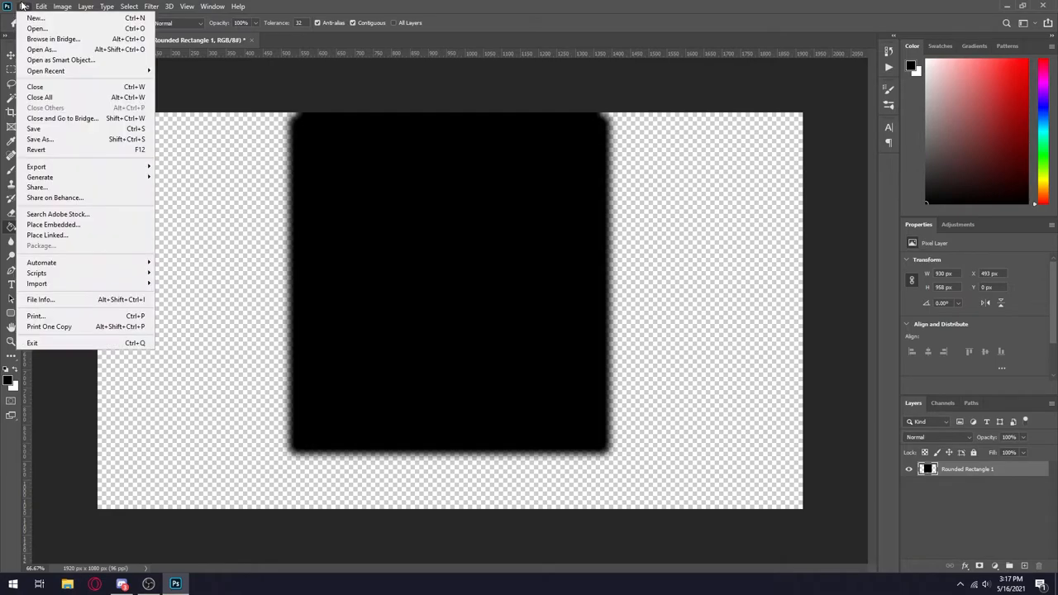
Save the blurred shadow mask as a PNG file.
left_click(39, 139)
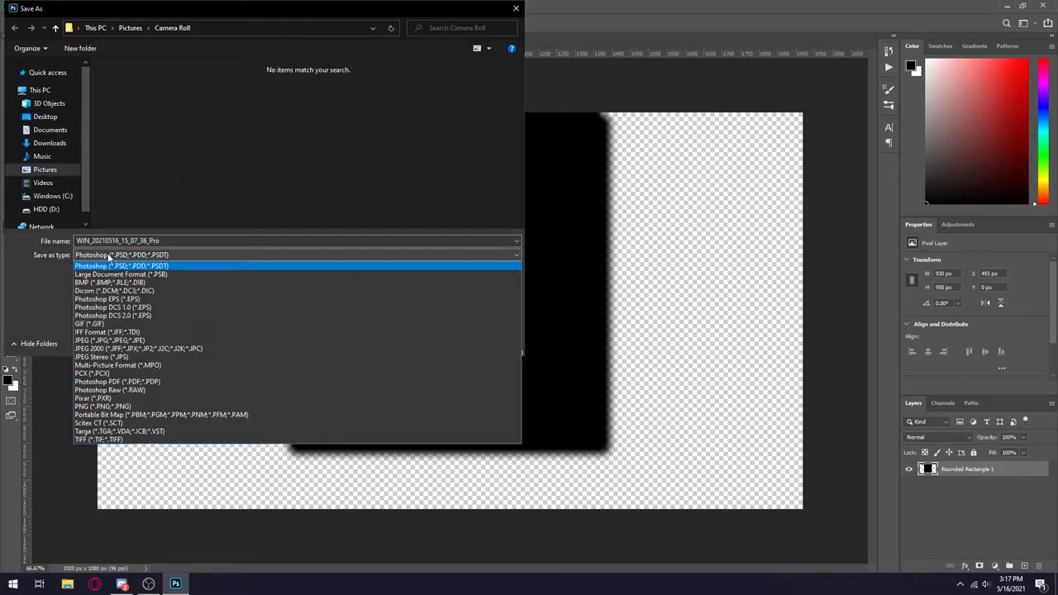
left_click(102, 407)
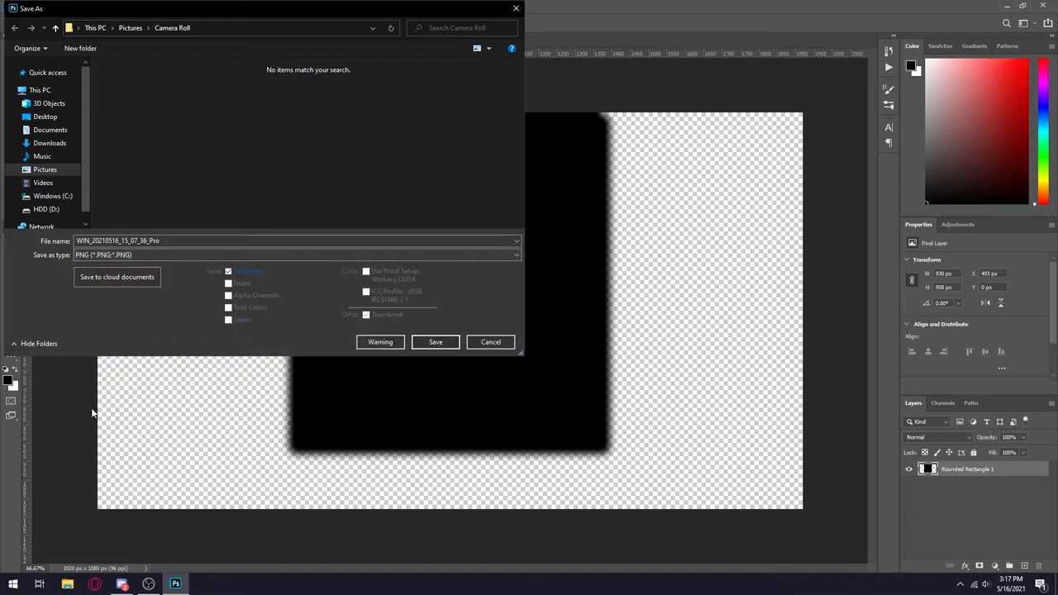
left_click(436, 341)
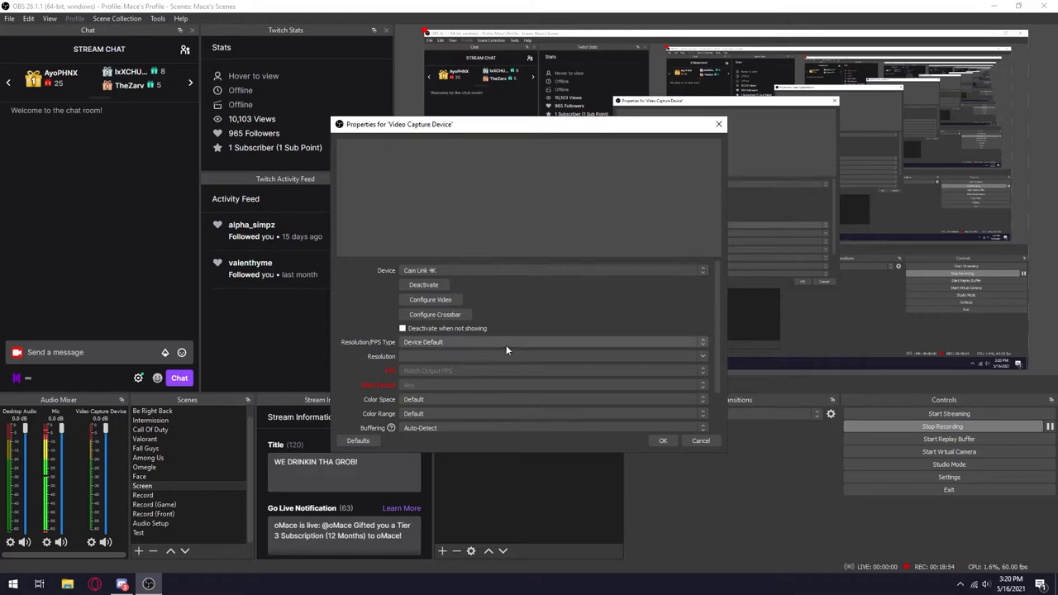
Confirm the Video Capture Device properties so the webcam feed shows in the scene.
left_click(701, 440)
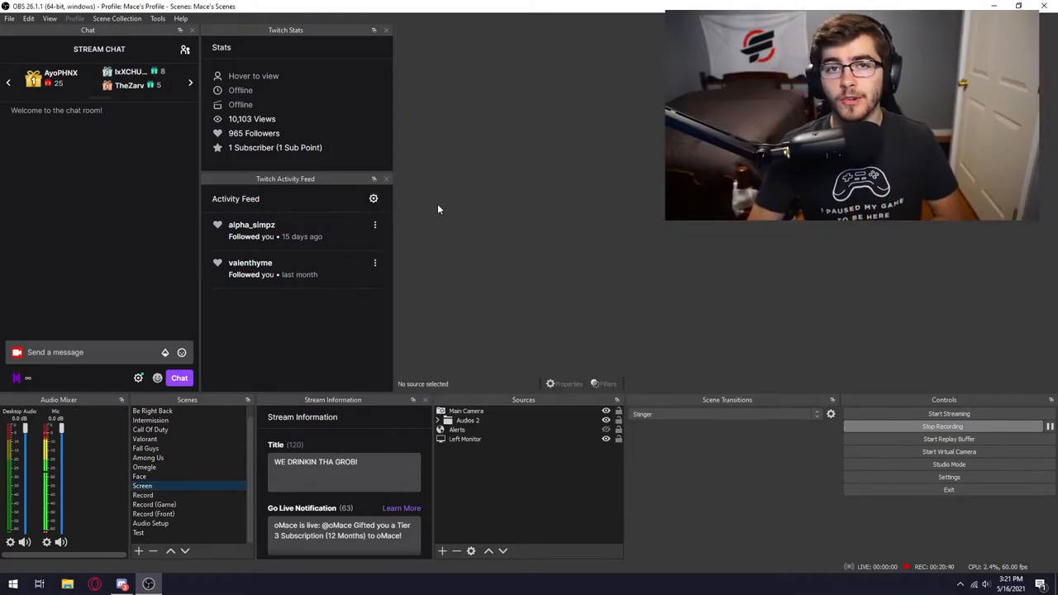
Add an Image Mask/Blend filter to Main Camera using the rounded JPEG as its alpha mask.
left_click(466, 410)
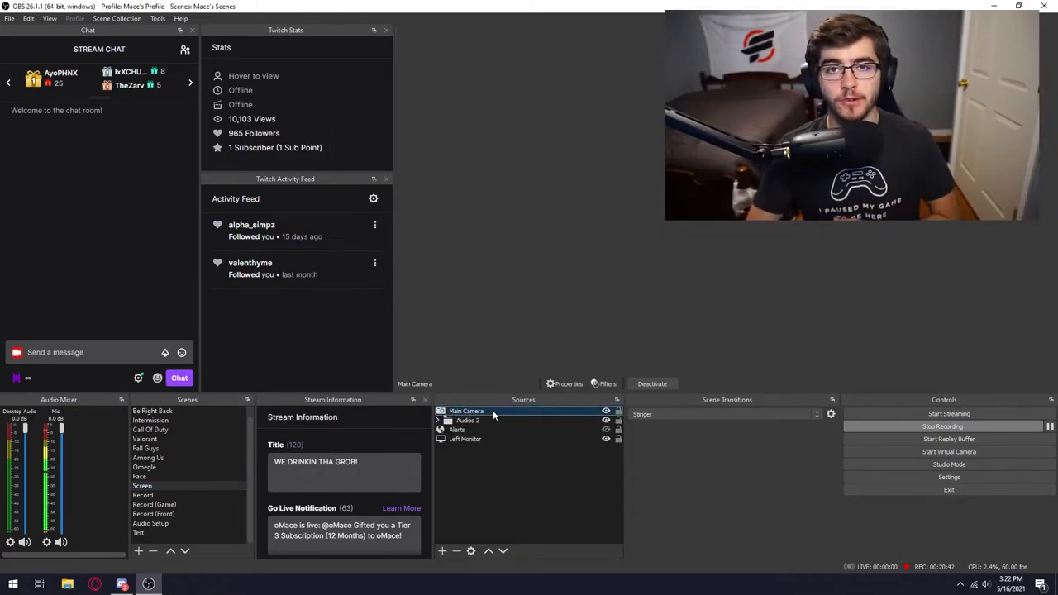
left_click(605, 384)
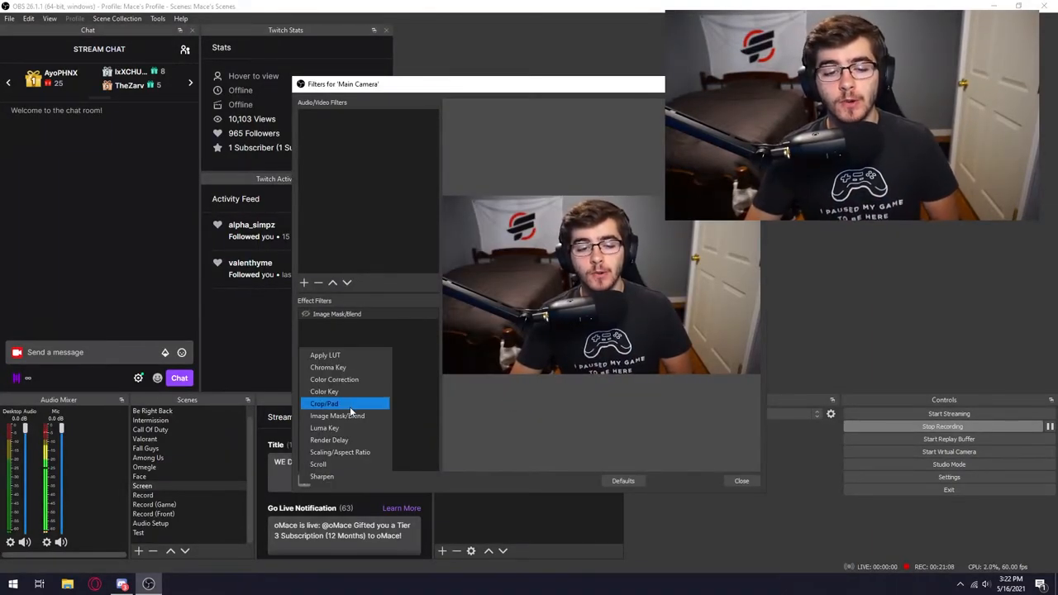
left_click(338, 416)
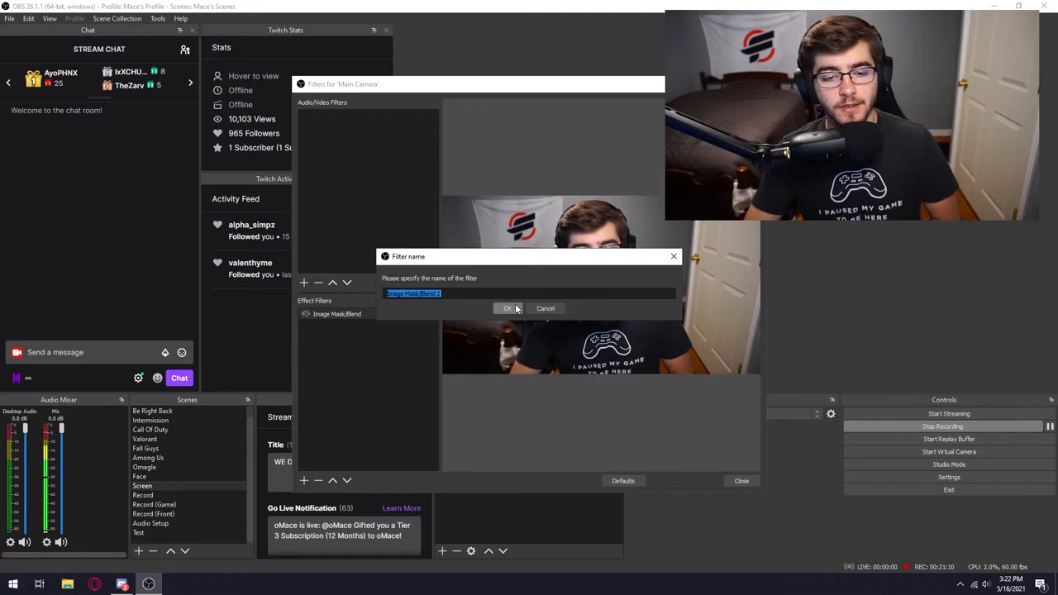
left_click(505, 307)
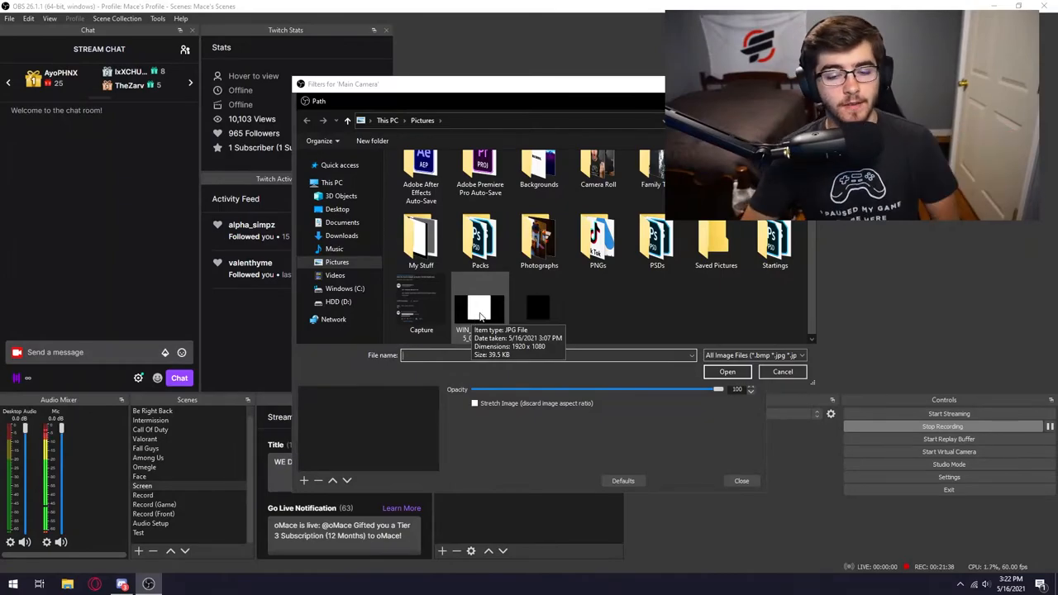
left_click(727, 371)
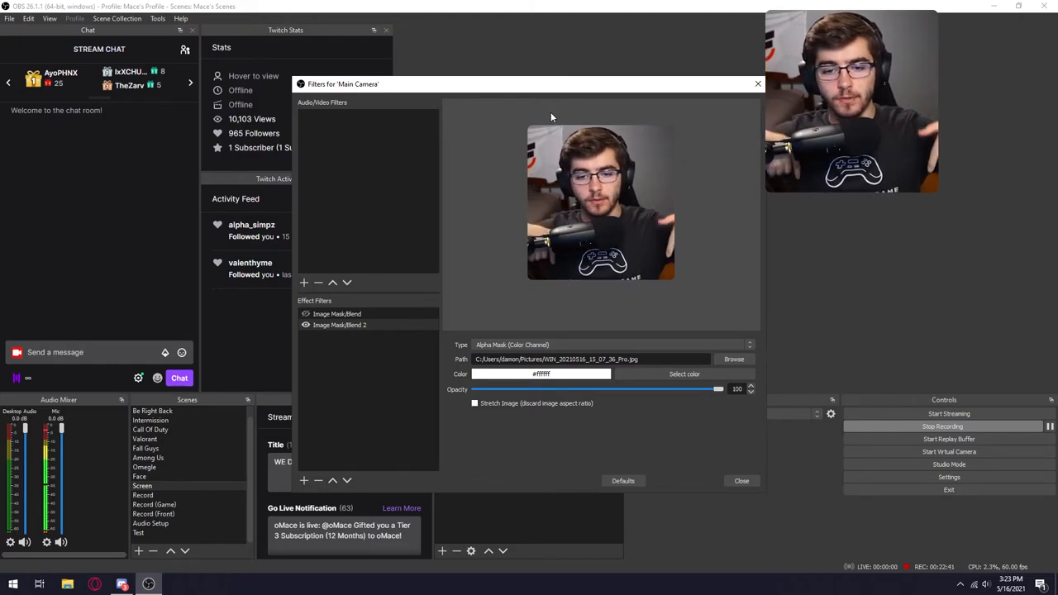
left_click(740, 480)
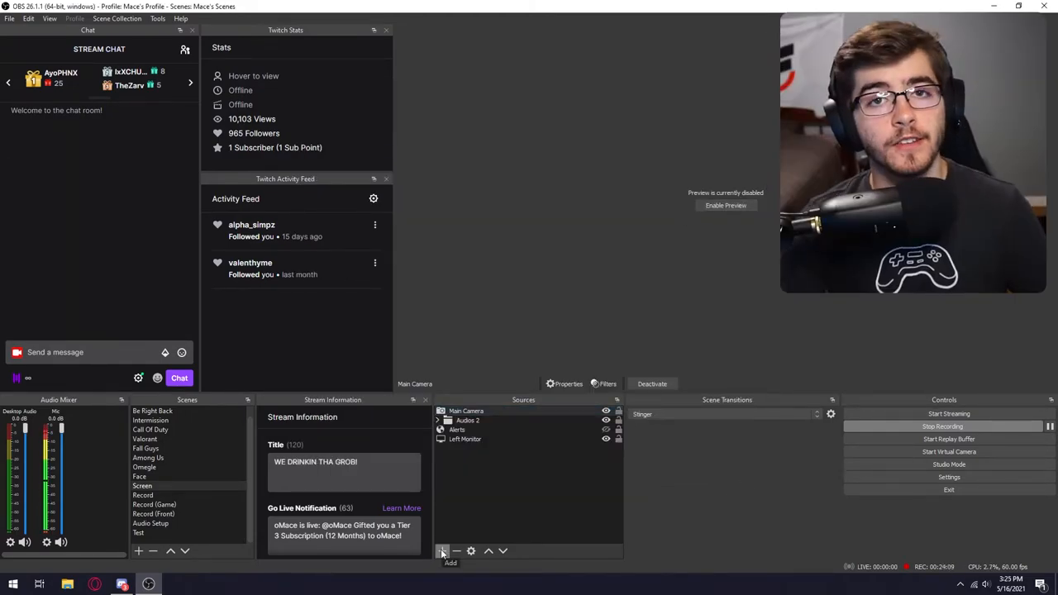
Add an Image source from the shadow picture and fit it to the whole canvas.
left_click(443, 550)
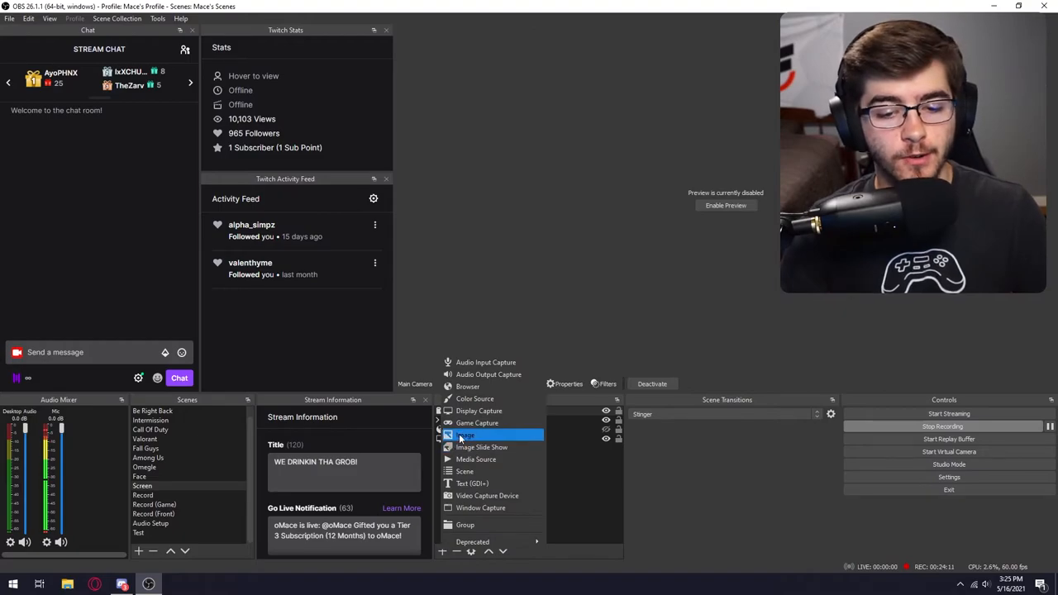
left_click(466, 435)
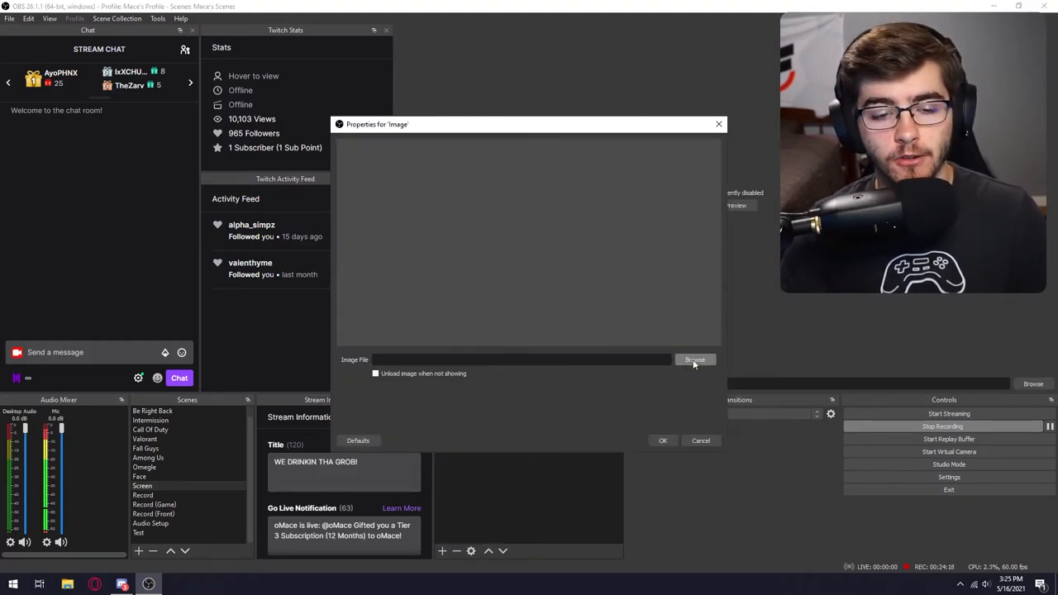
left_click(695, 360)
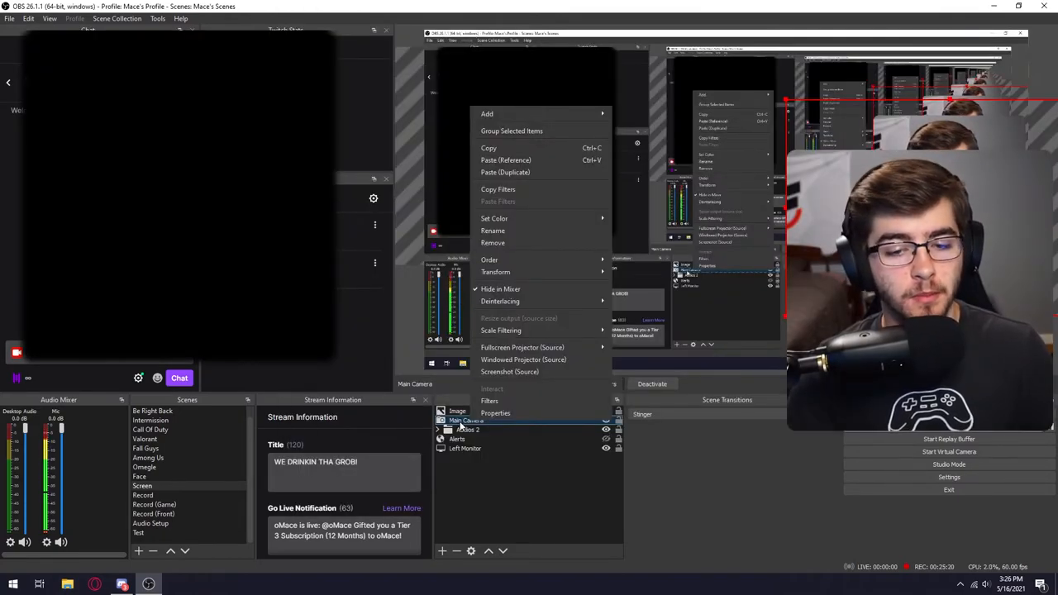
mouse_move(495, 271)
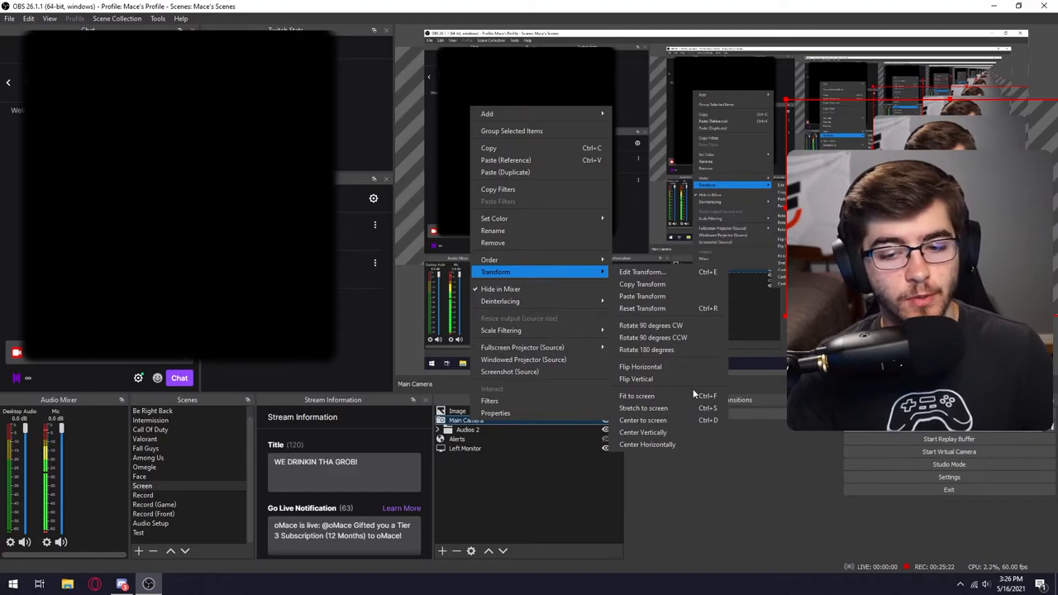
mouse_move(636, 395)
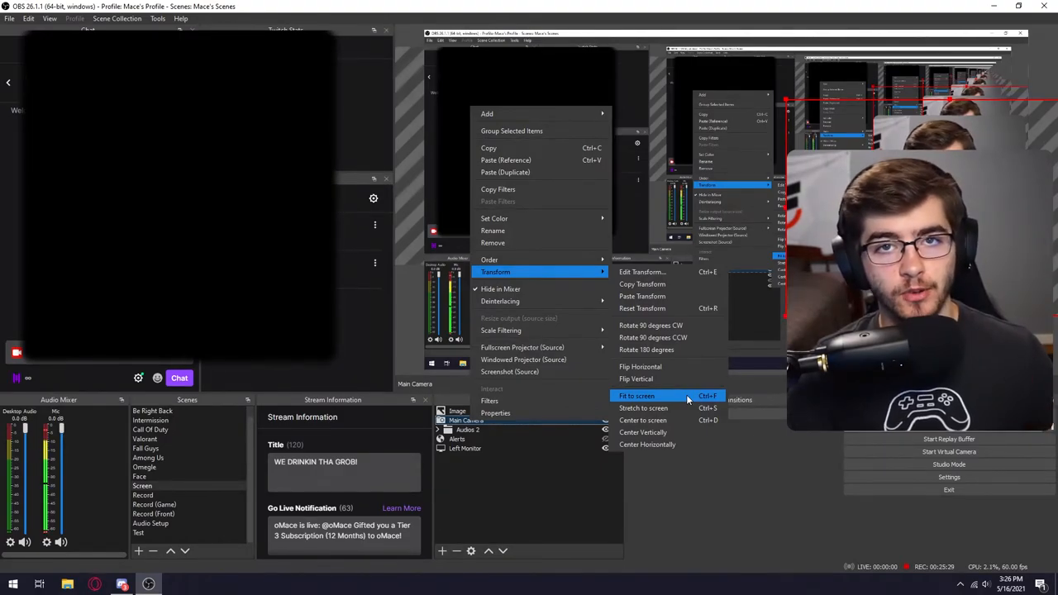
left_click(636, 395)
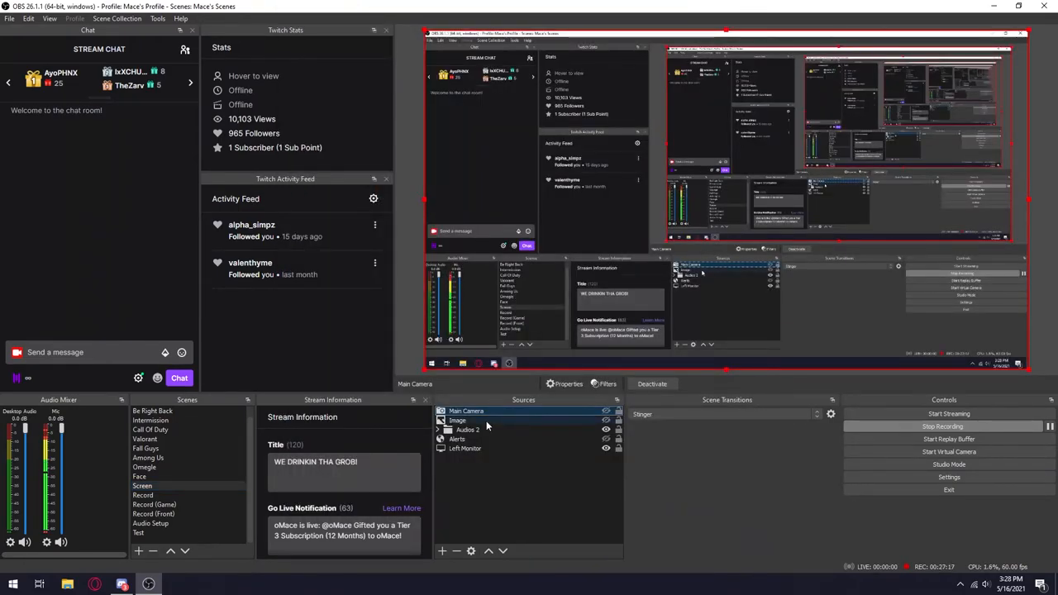
Group the camera and shadow image sources together.
right_click(466, 410)
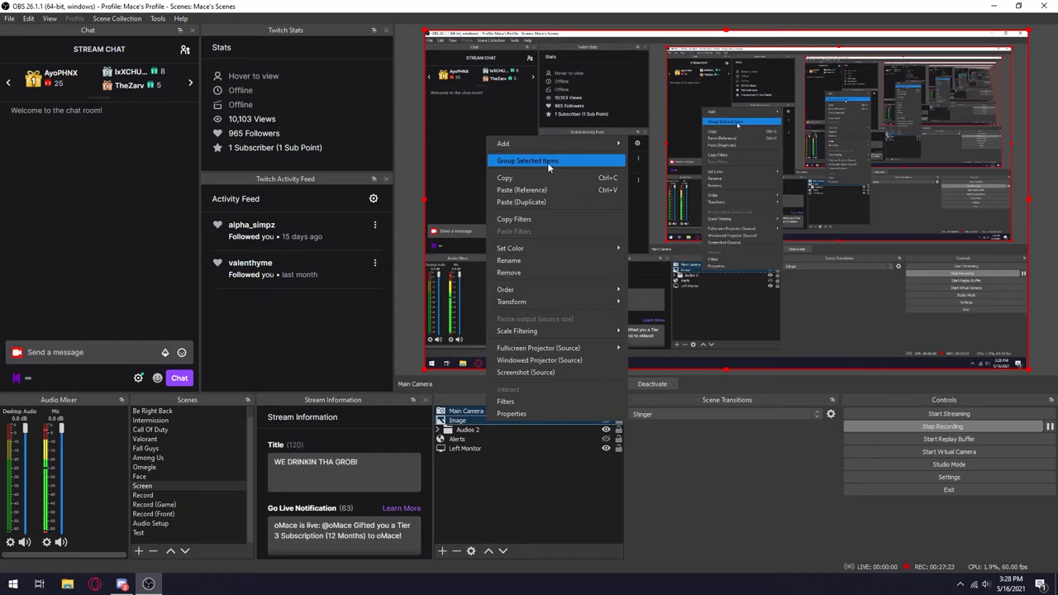
left_click(527, 161)
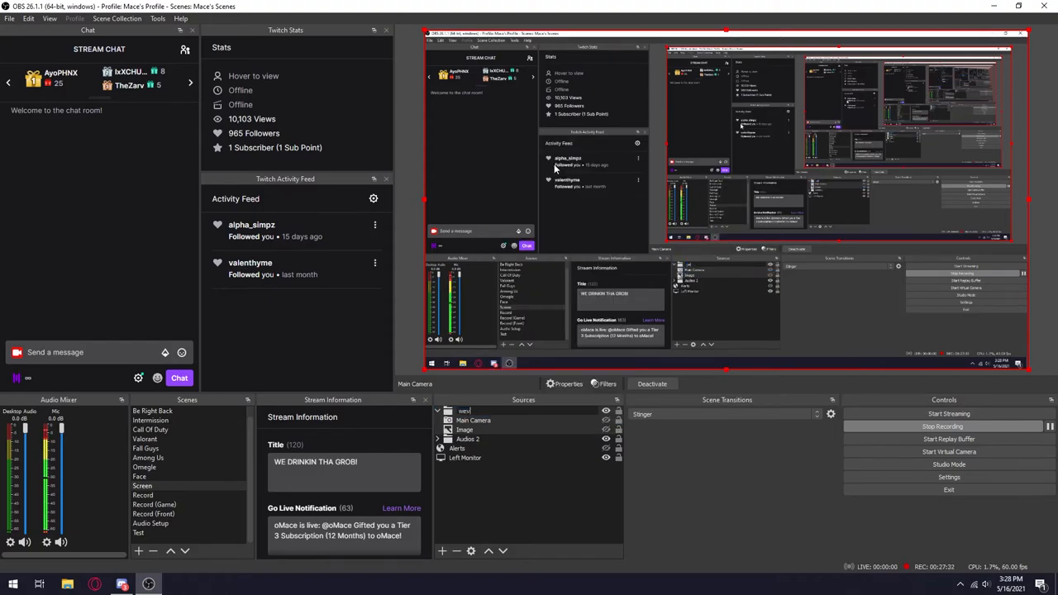